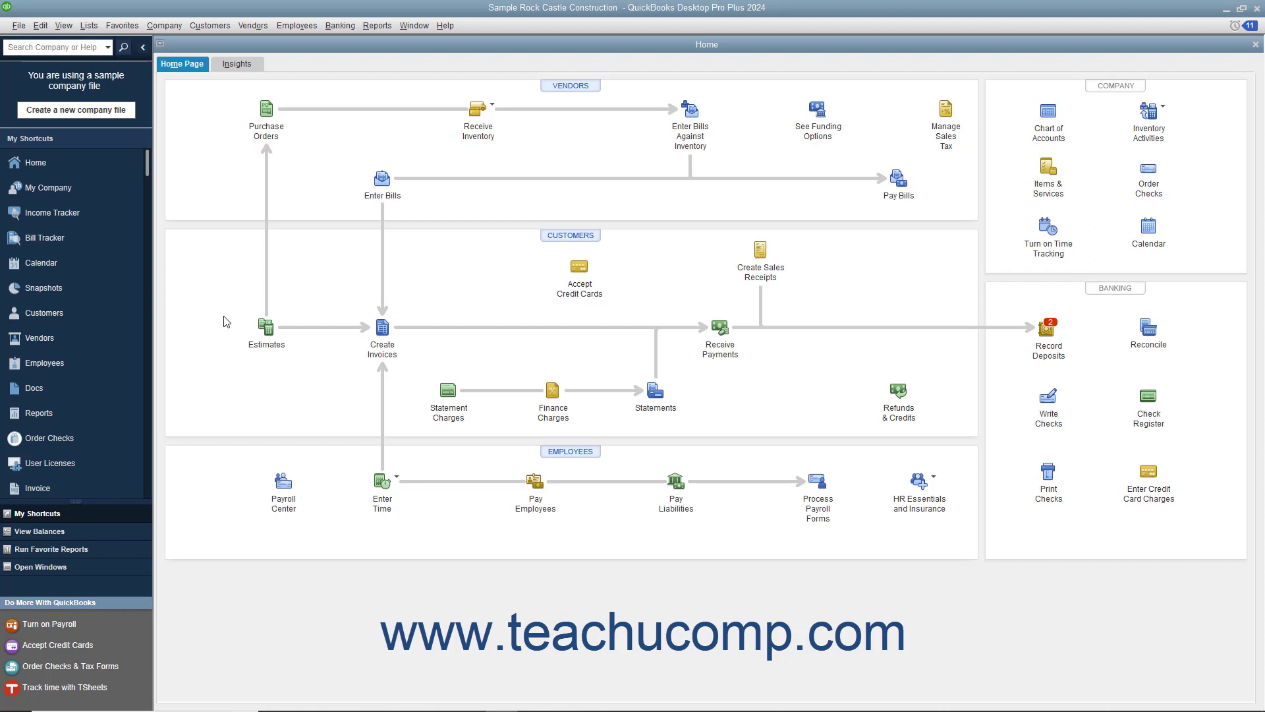
{"action": "mouse_move", "coordinate": [488, 276]}
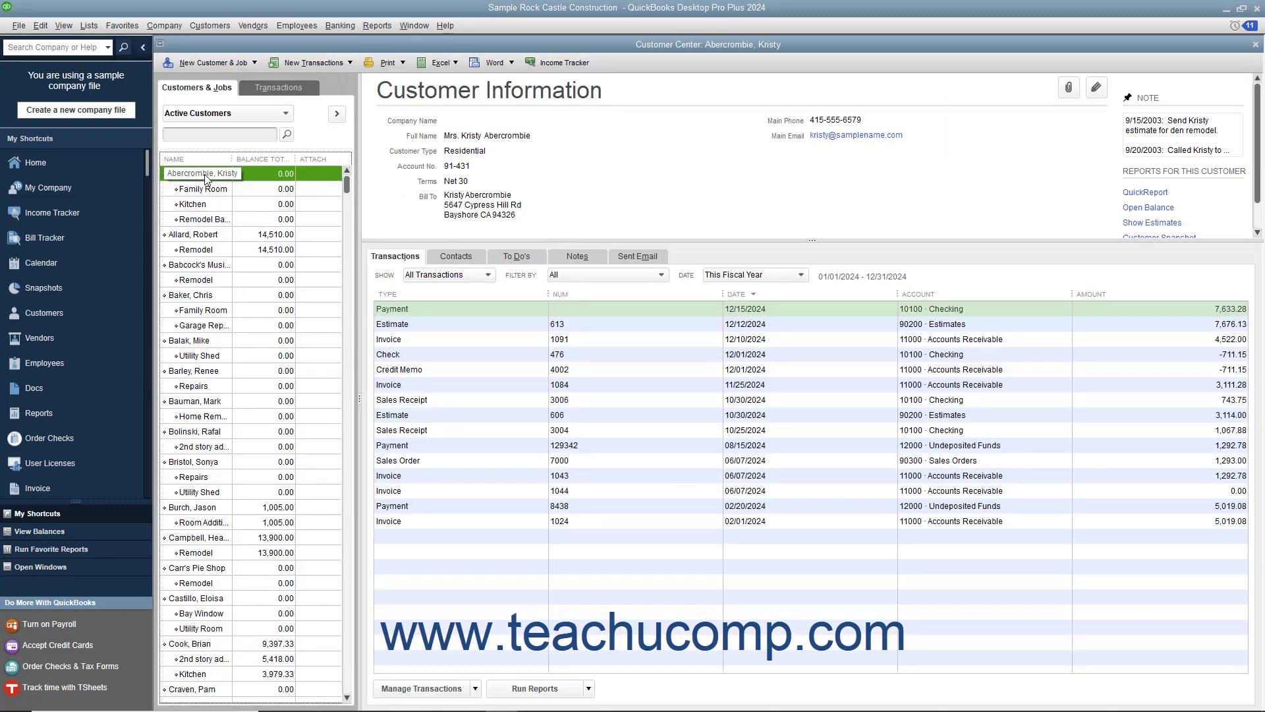
- Confirm Kristy Abercrombie's sales tax code Tax and tax item San Tomas, then open the Item List
{"action": "left_click", "coordinate": [1095, 87]}
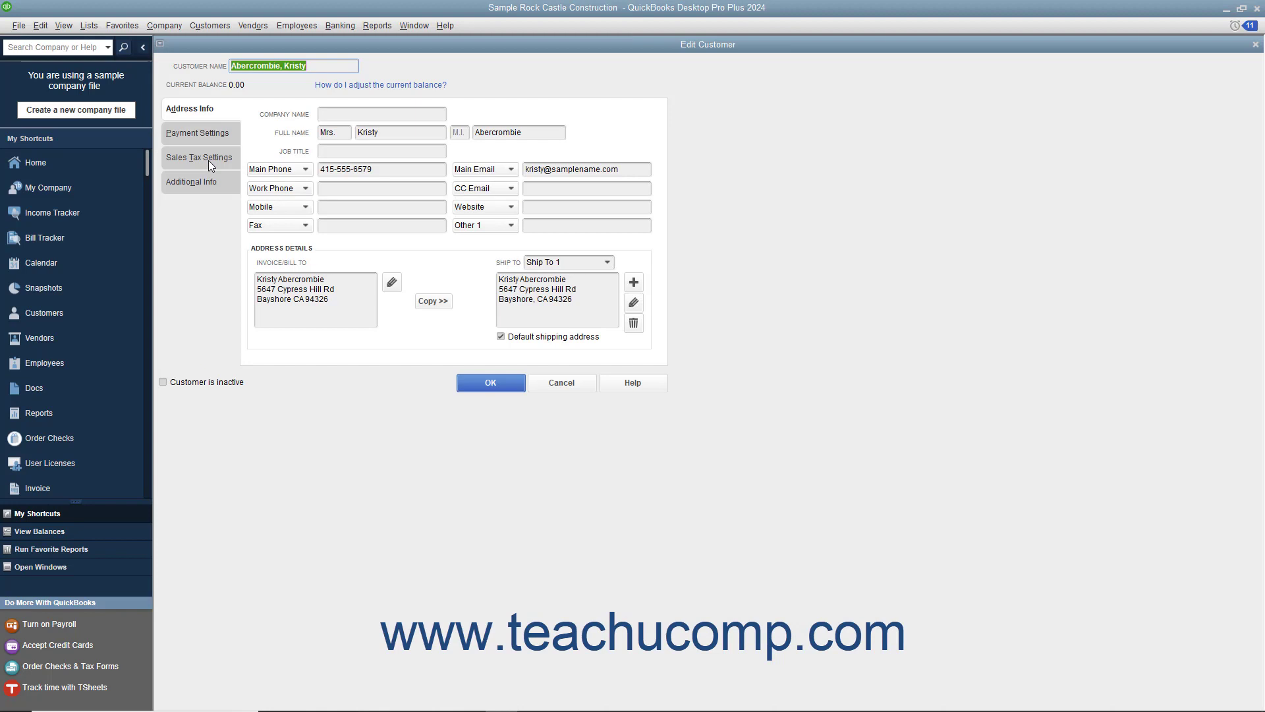
{"action": "left_click", "coordinate": [199, 158]}
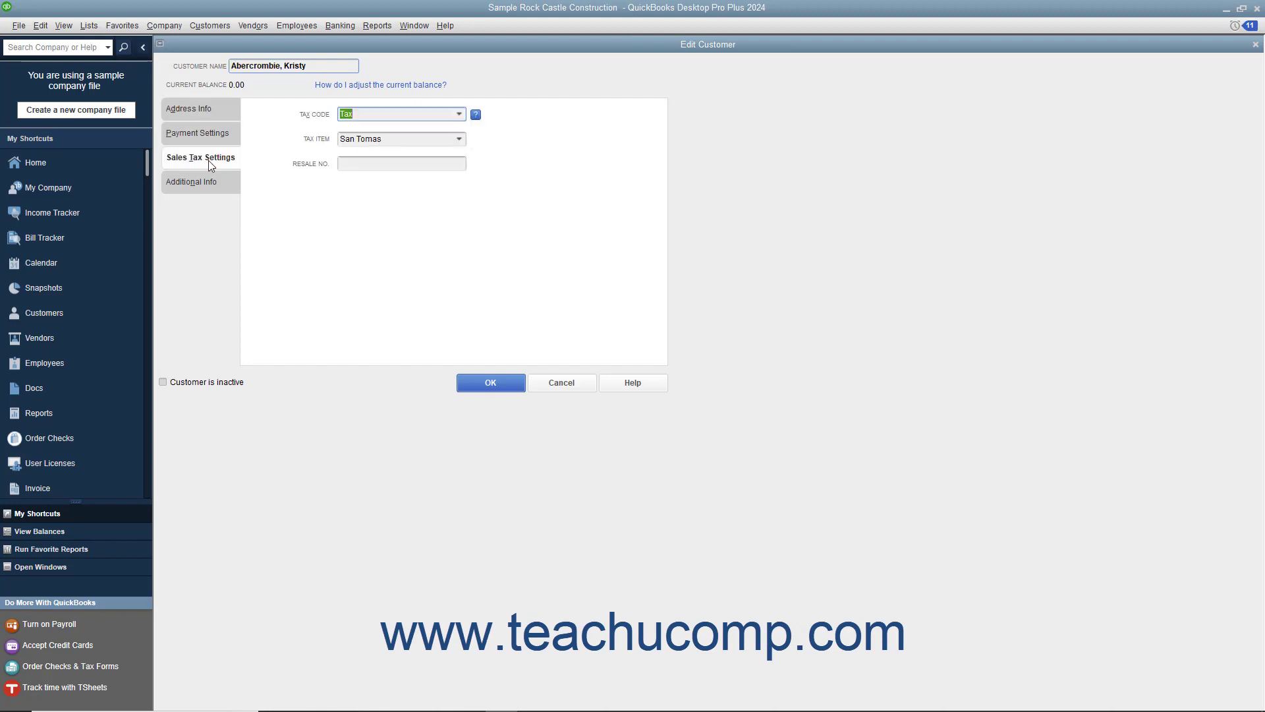
{"action": "mouse_move", "coordinate": [246, 170]}
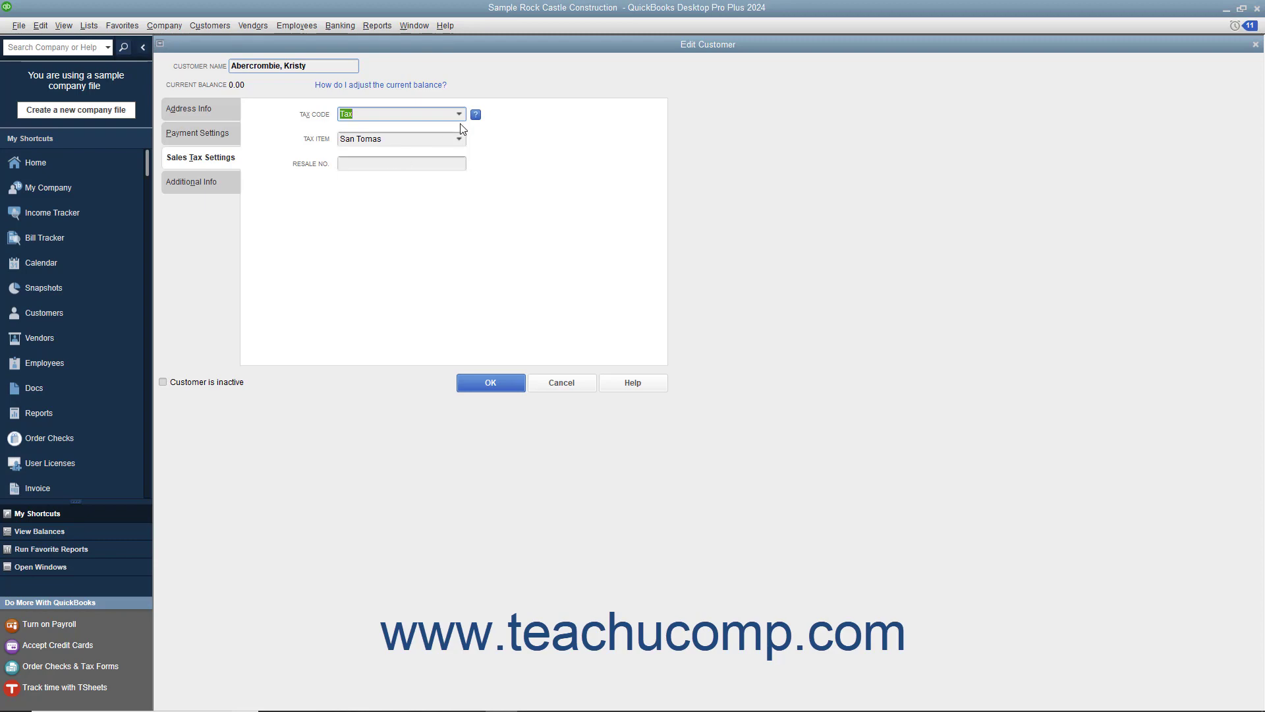
{"action": "left_click", "coordinate": [459, 114]}
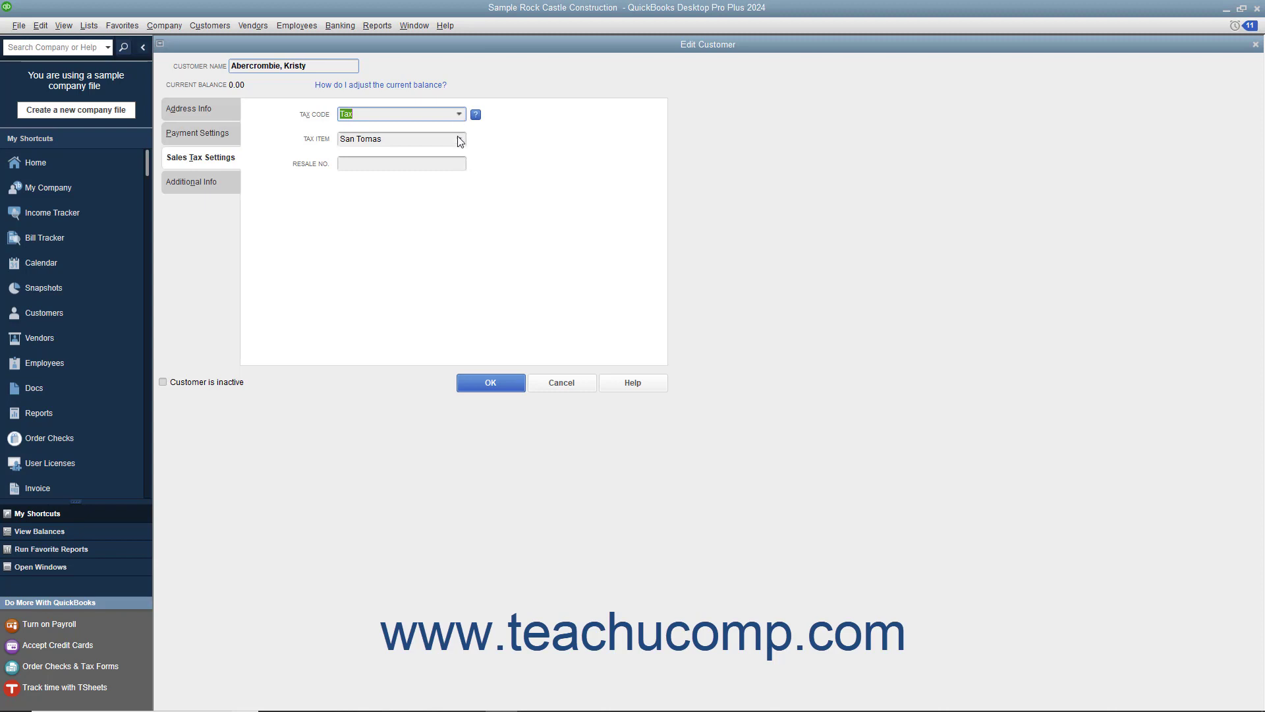
{"action": "left_click", "coordinate": [401, 137]}
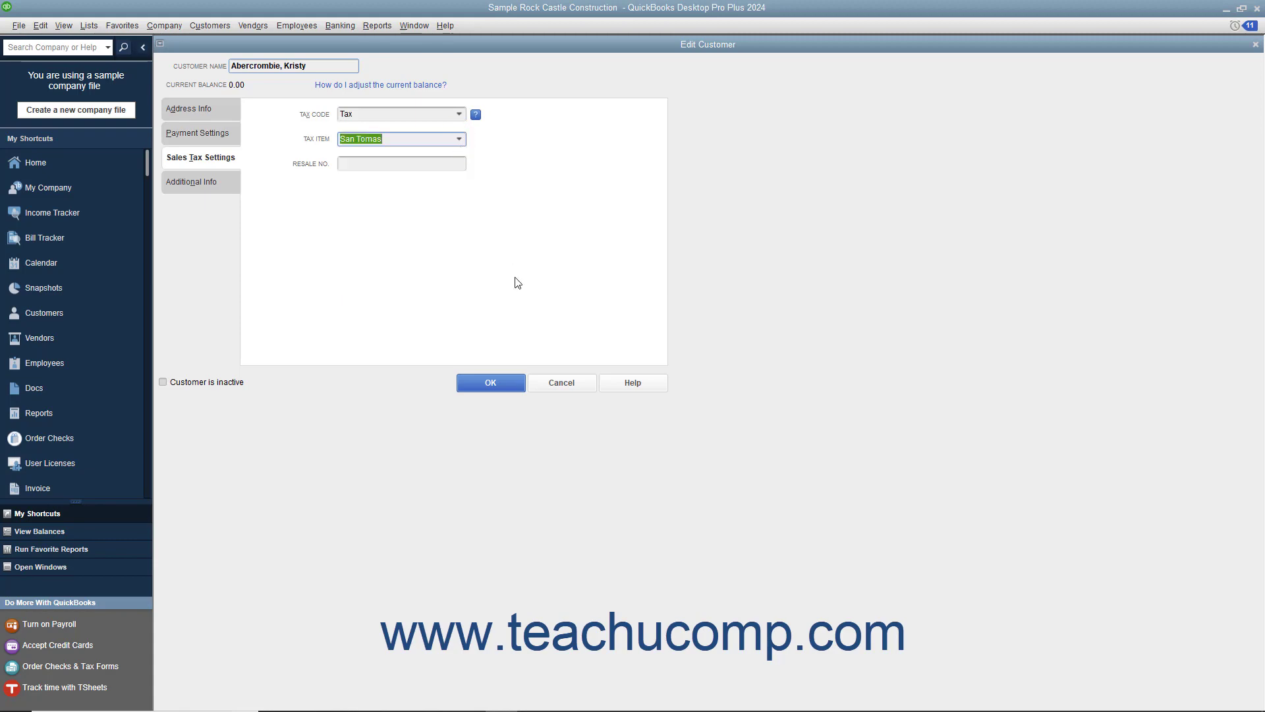
{"action": "left_click", "coordinate": [490, 382]}
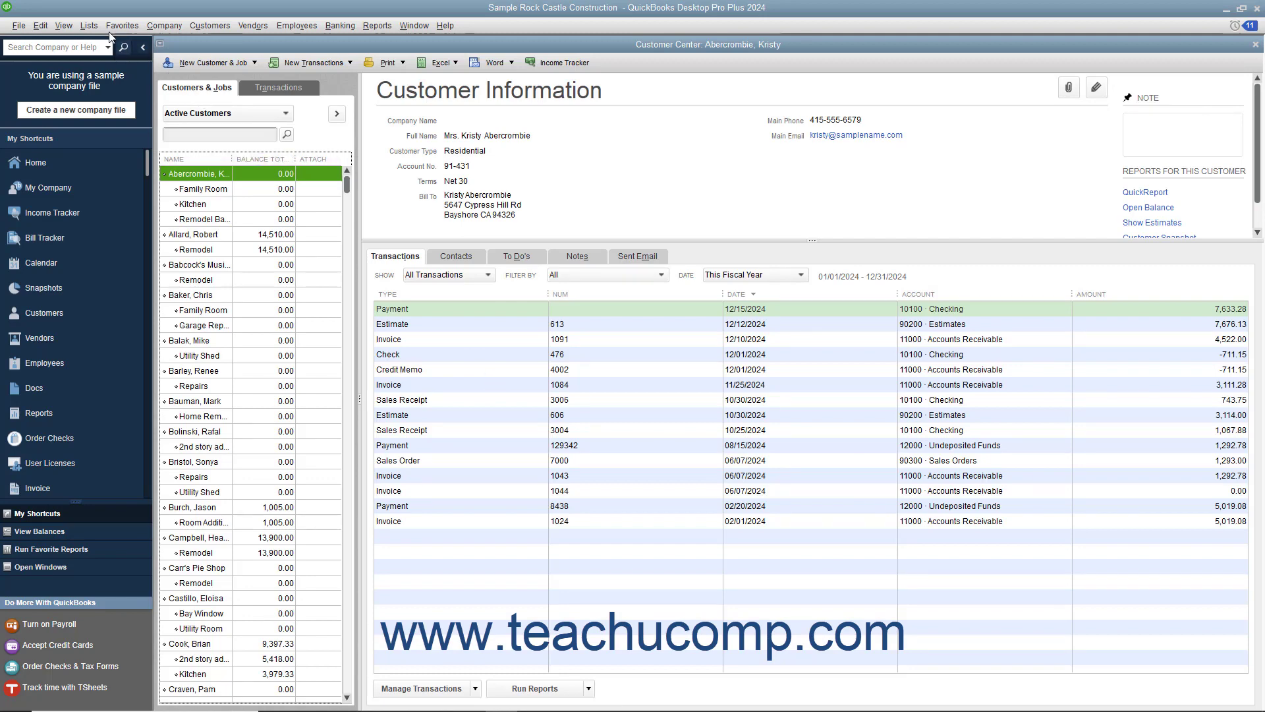
{"action": "left_click", "coordinate": [89, 25]}
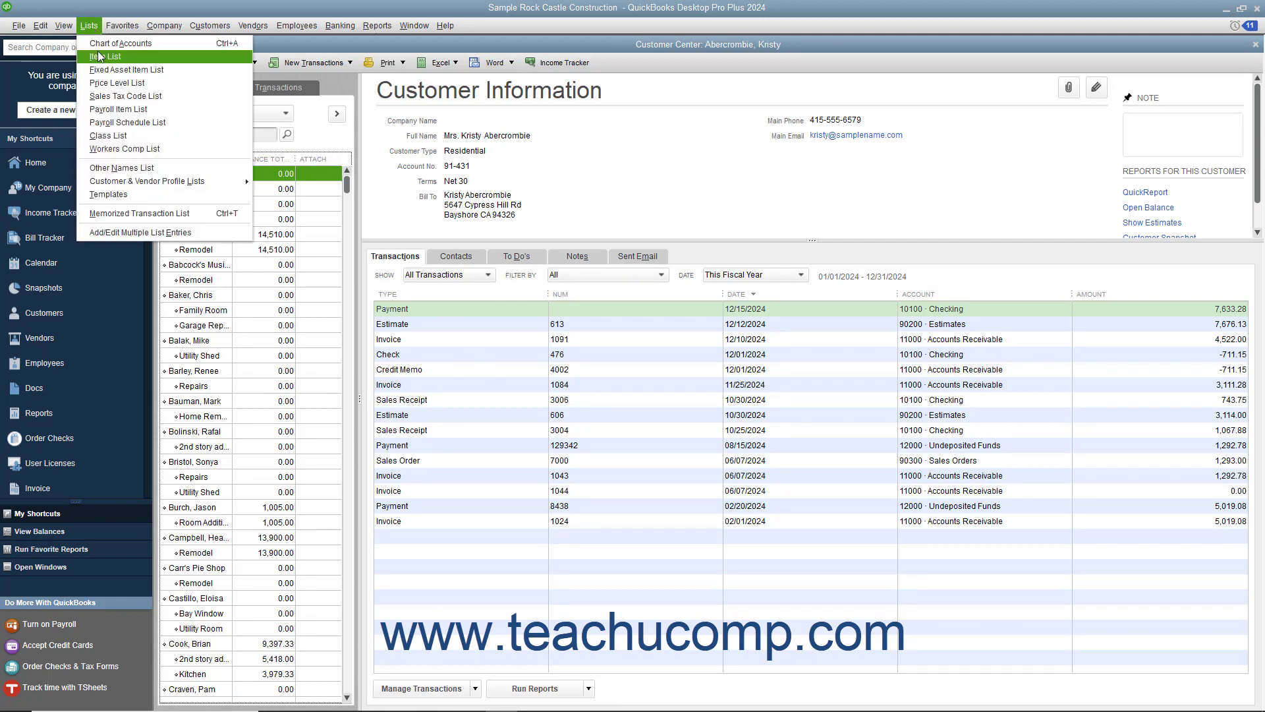
{"action": "left_click", "coordinate": [105, 57]}
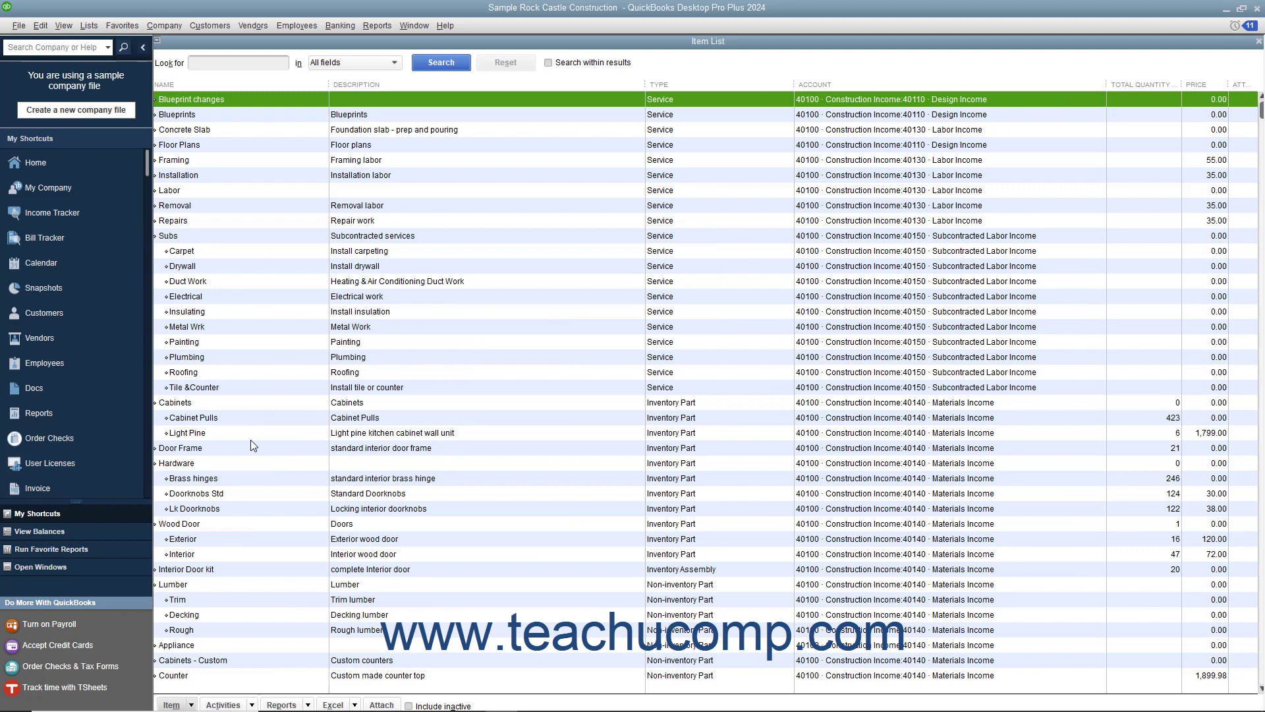
- Confirm the Door Frame item's sales tax code is Tax and save the item
{"action": "double_click", "coordinate": [180, 448]}
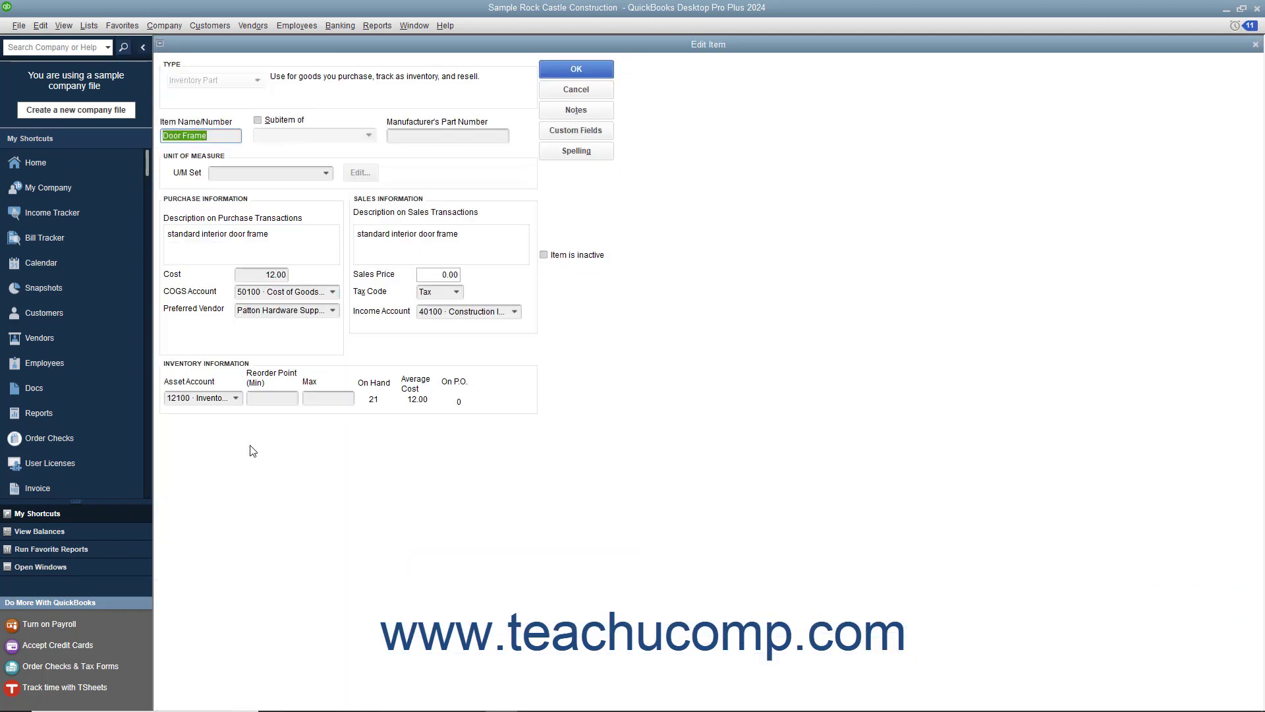
{"action": "mouse_move", "coordinate": [464, 292]}
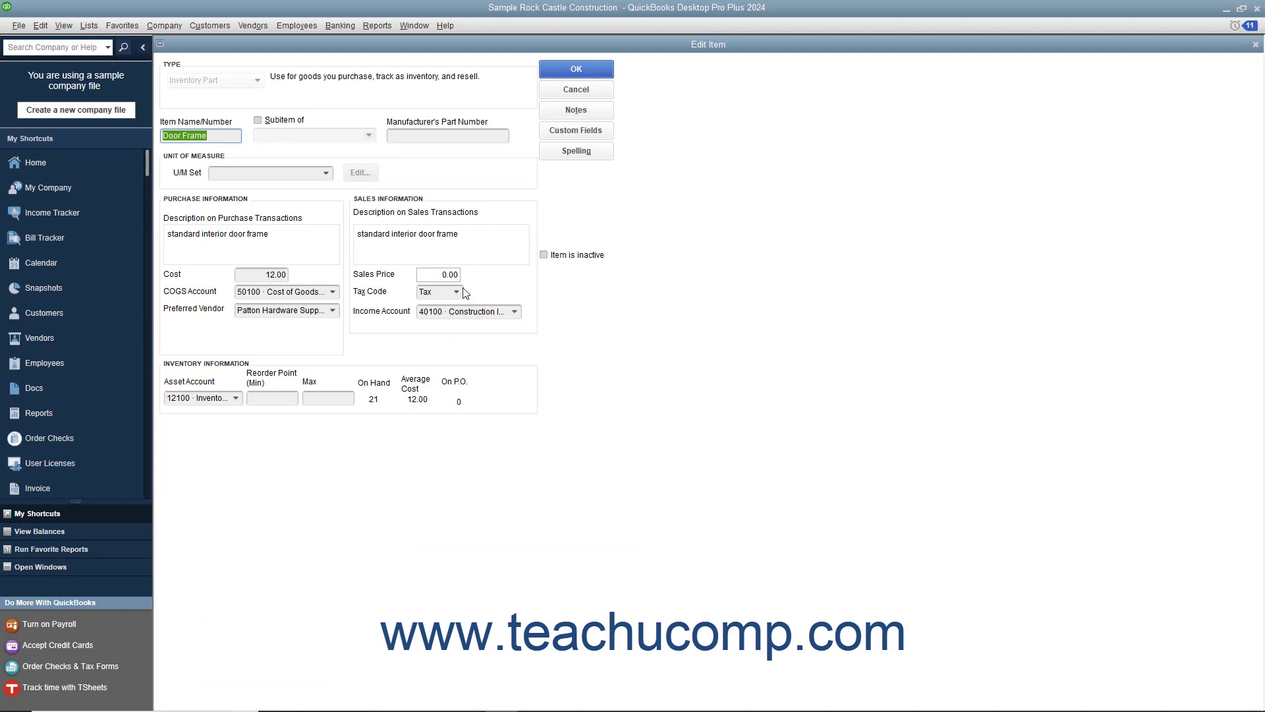
{"action": "left_click", "coordinate": [457, 291]}
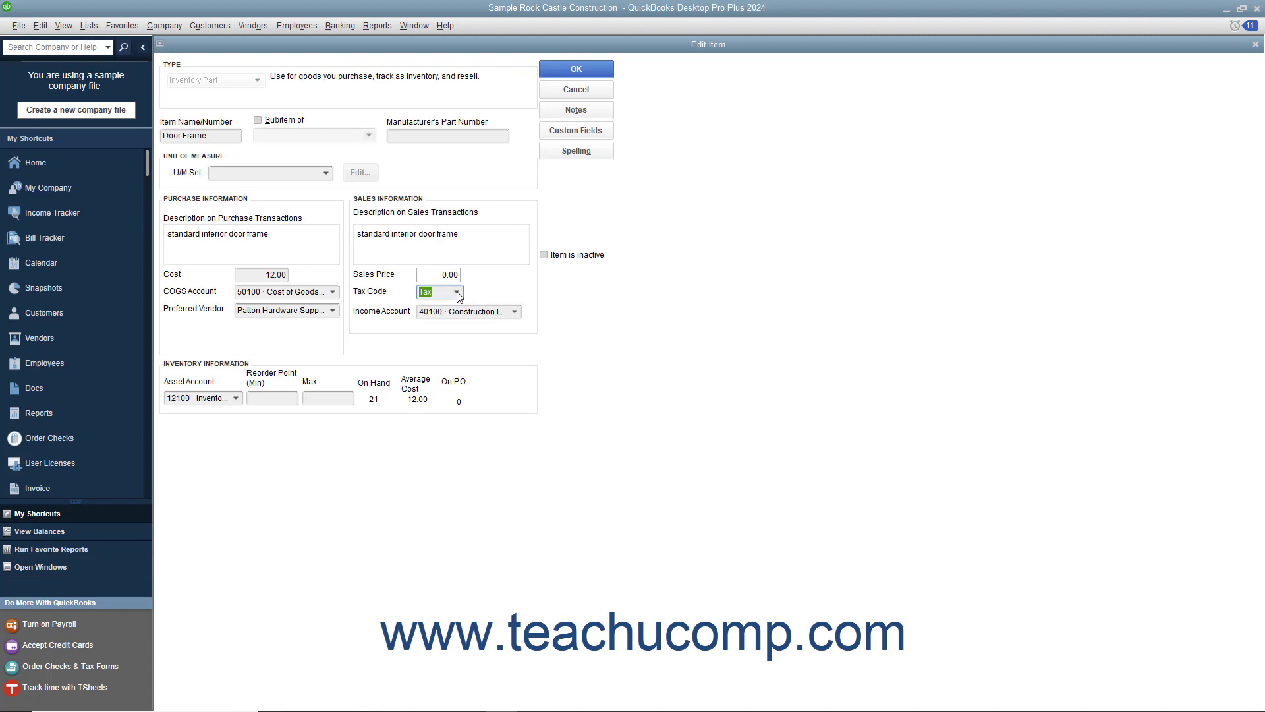
{"action": "mouse_move", "coordinate": [585, 84]}
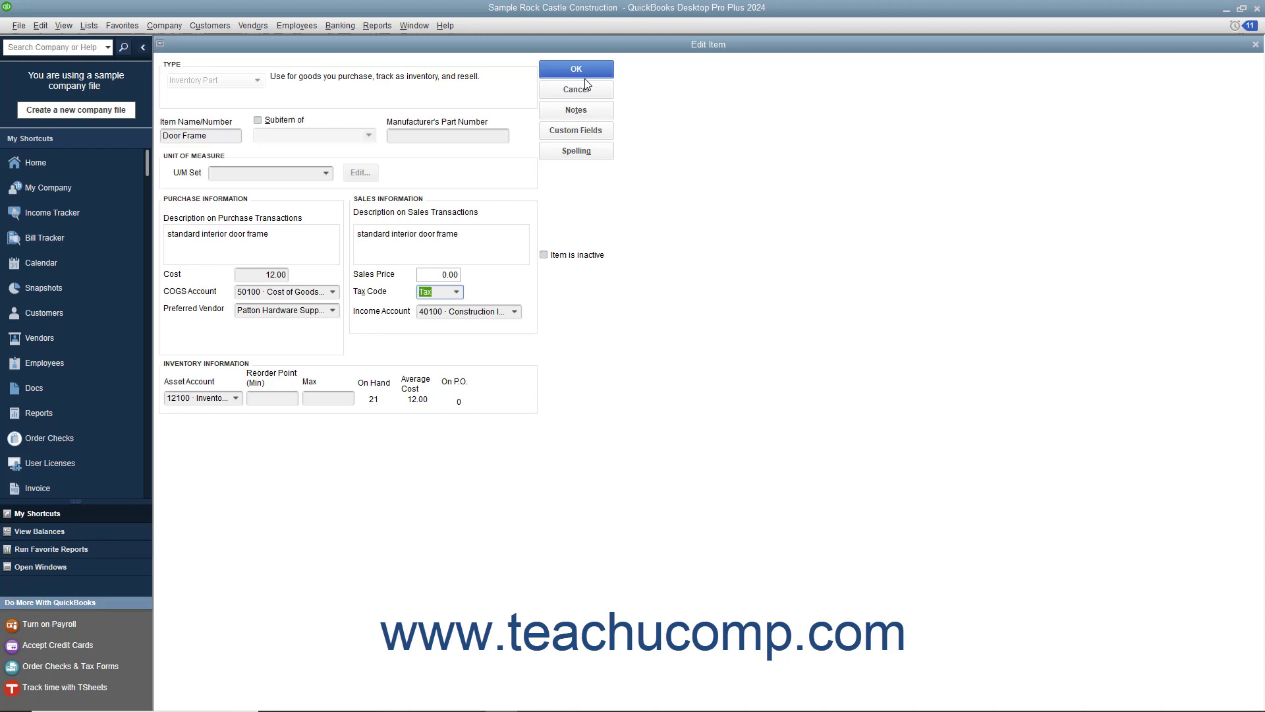
{"action": "left_click", "coordinate": [575, 69]}
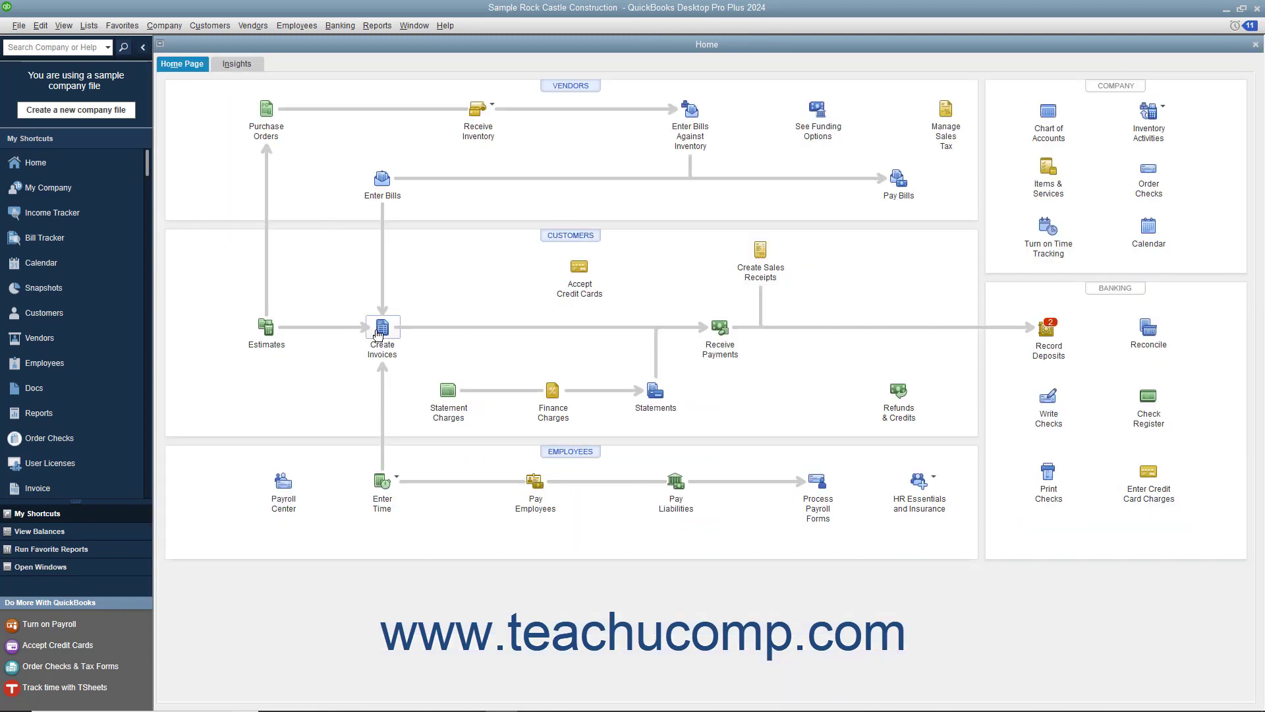
- Bring up earlier invoice 1098 for Cook, Brian:Kitchen in Create Invoices
{"action": "left_click", "coordinate": [381, 327]}
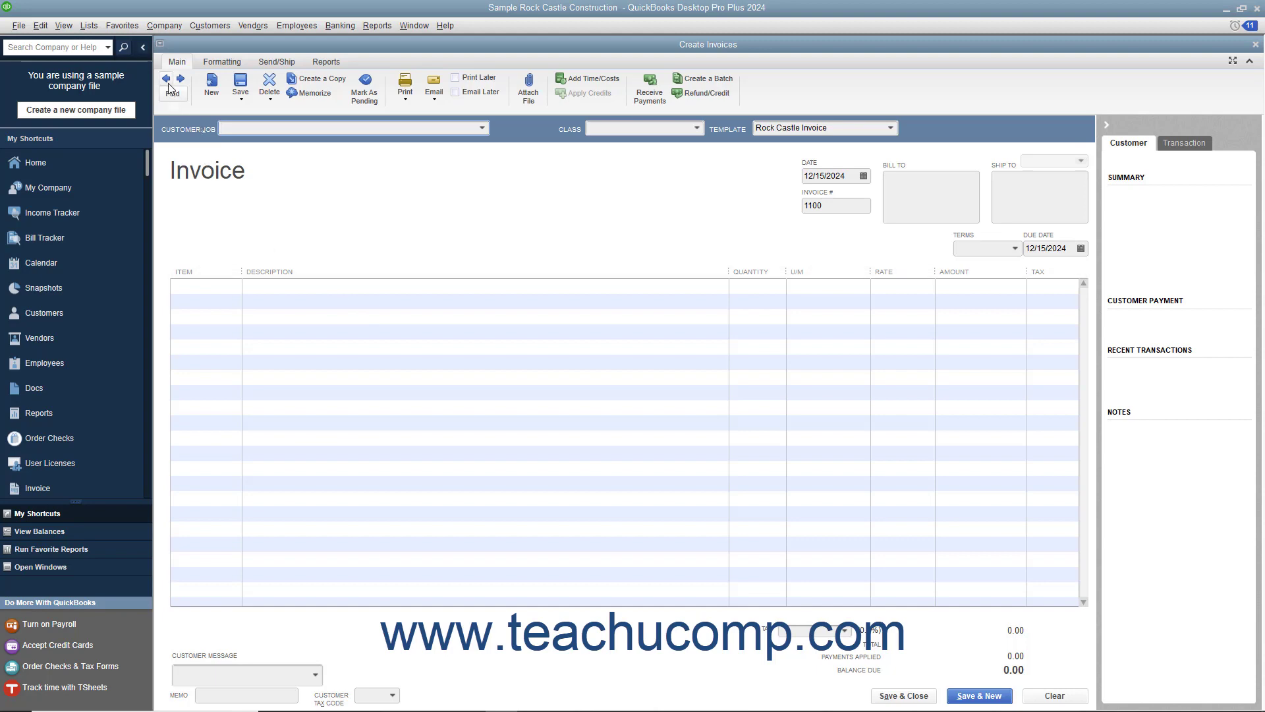
{"action": "left_click", "coordinate": [165, 79]}
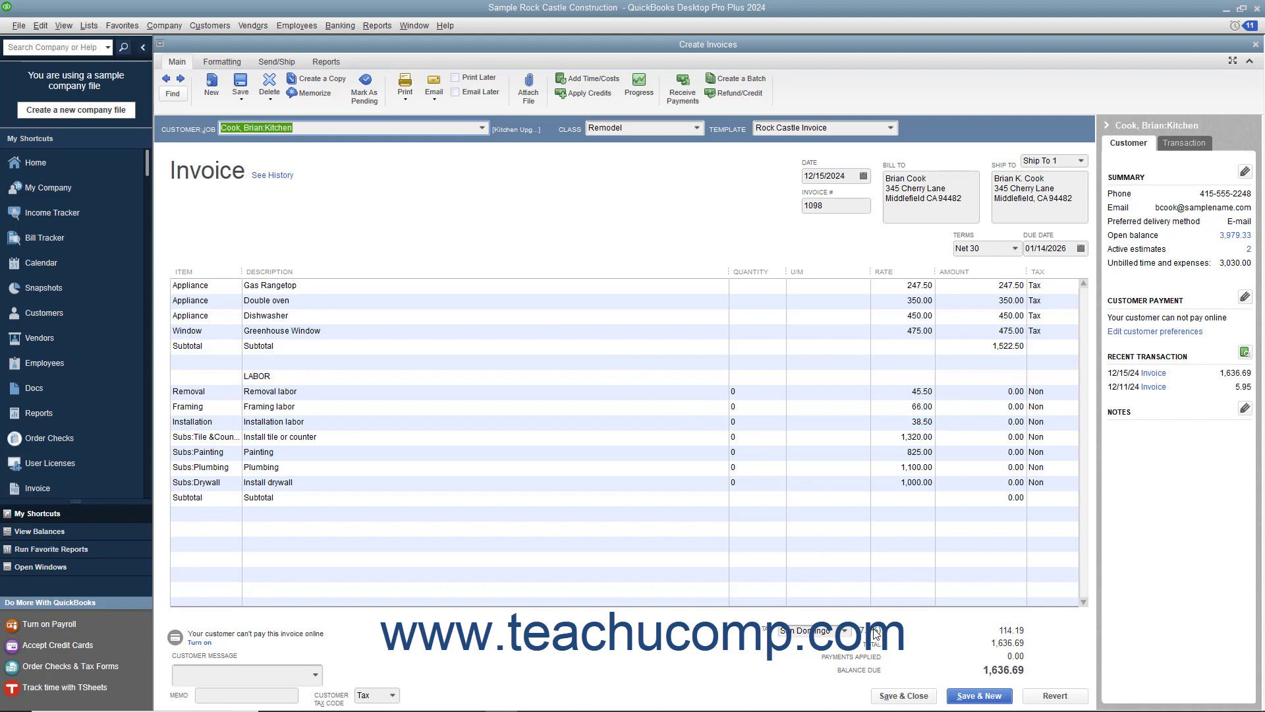
{"action": "mouse_move", "coordinate": [862, 613]}
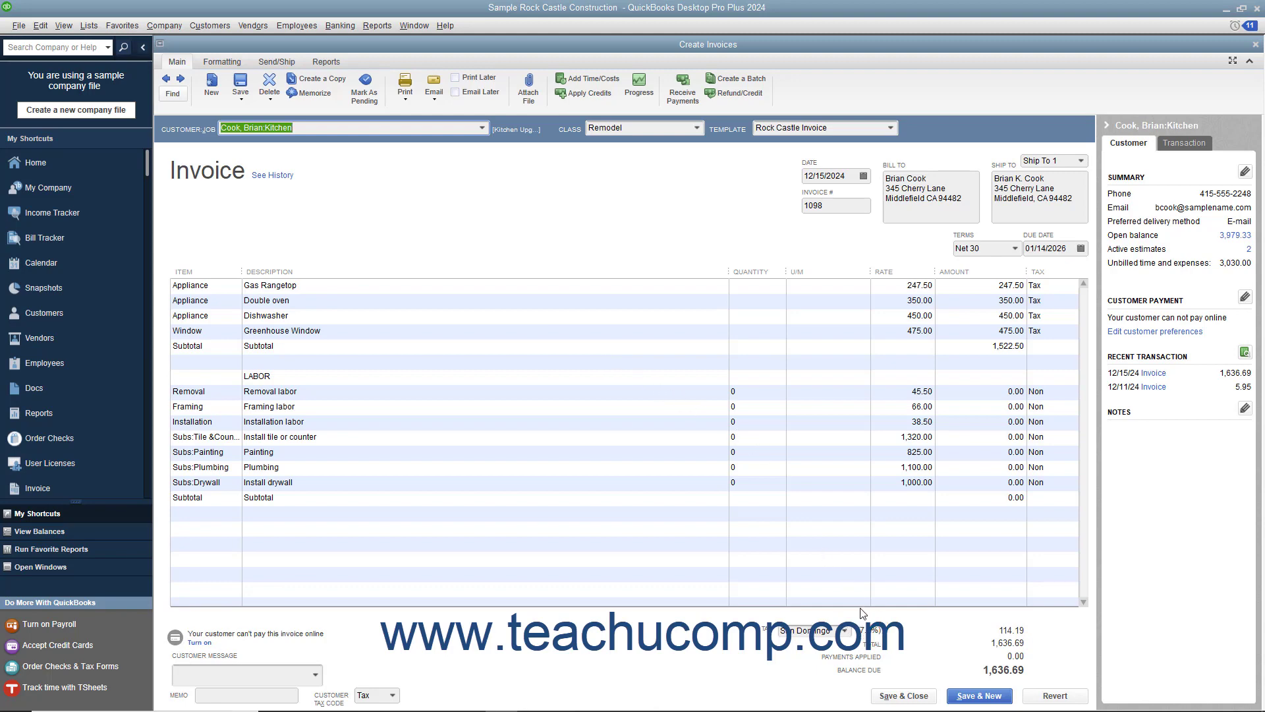